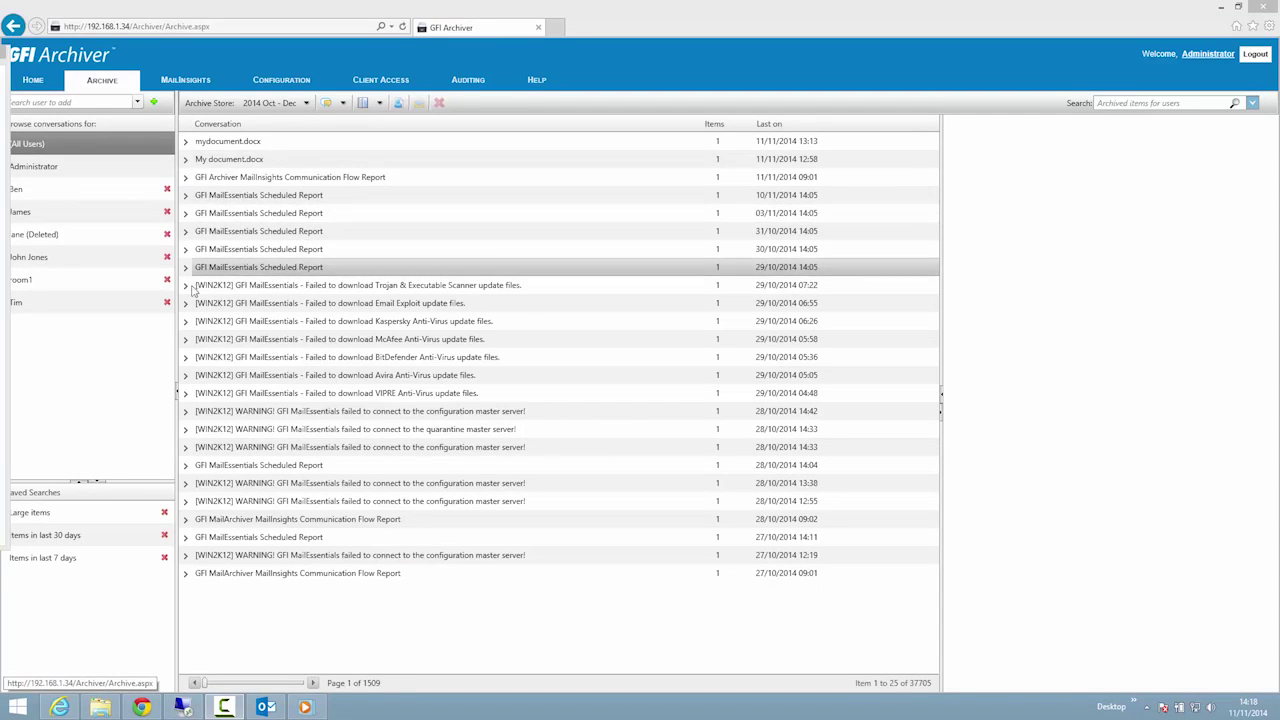
- Open the advanced search form with its Whole Email inclusion condition
{"action": "left_click", "coordinate": [1251, 102]}
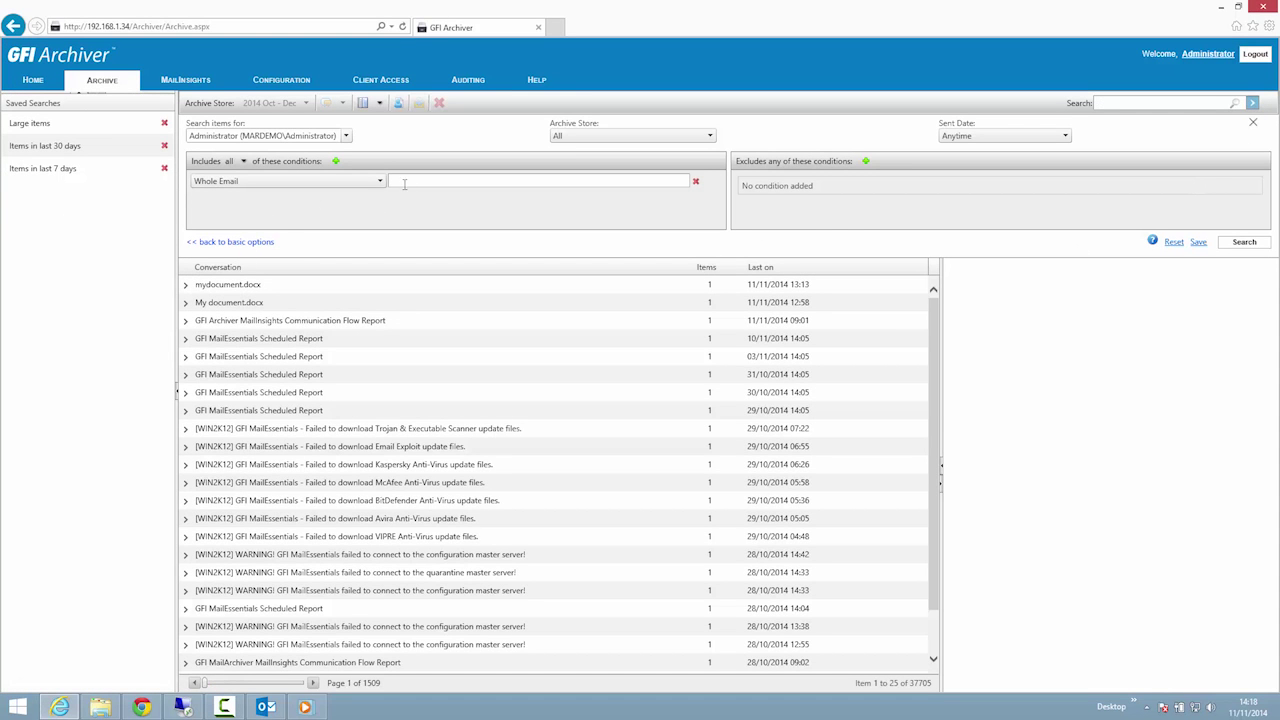
- Make the first condition match Subject containing 'Scheduled Report'
{"action": "left_click", "coordinate": [379, 181]}
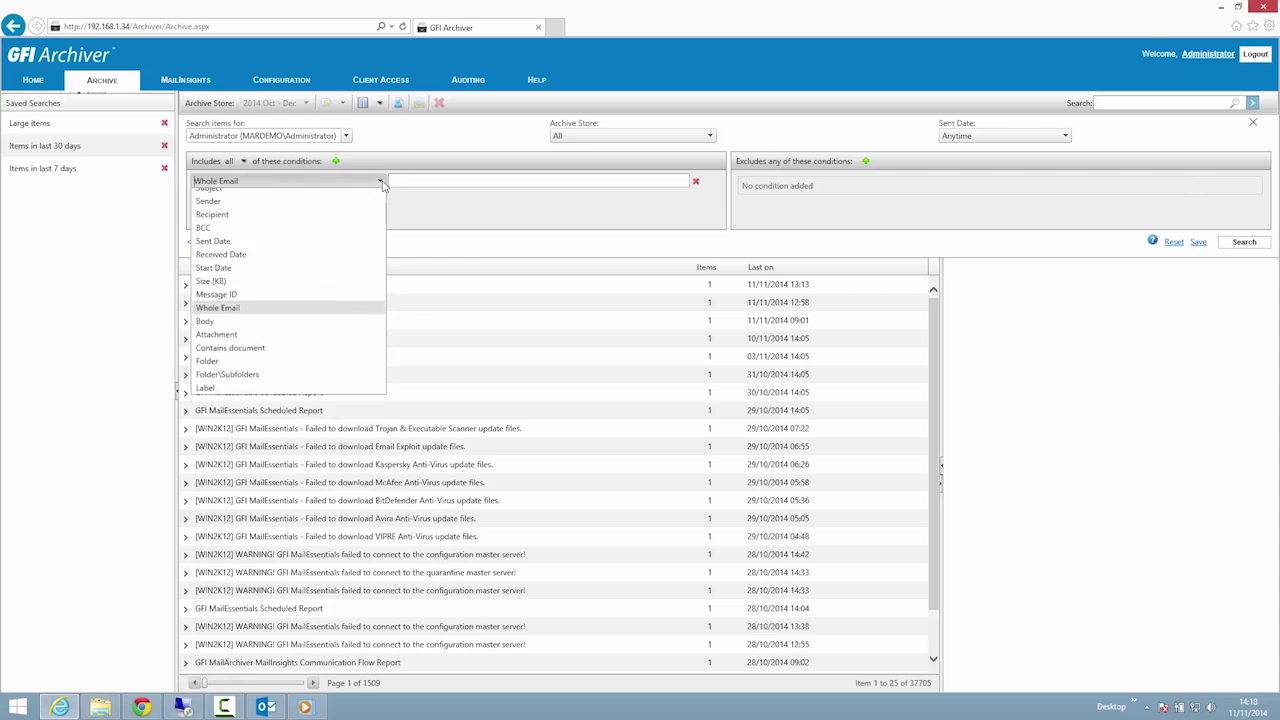
{"action": "left_click", "coordinate": [208, 190]}
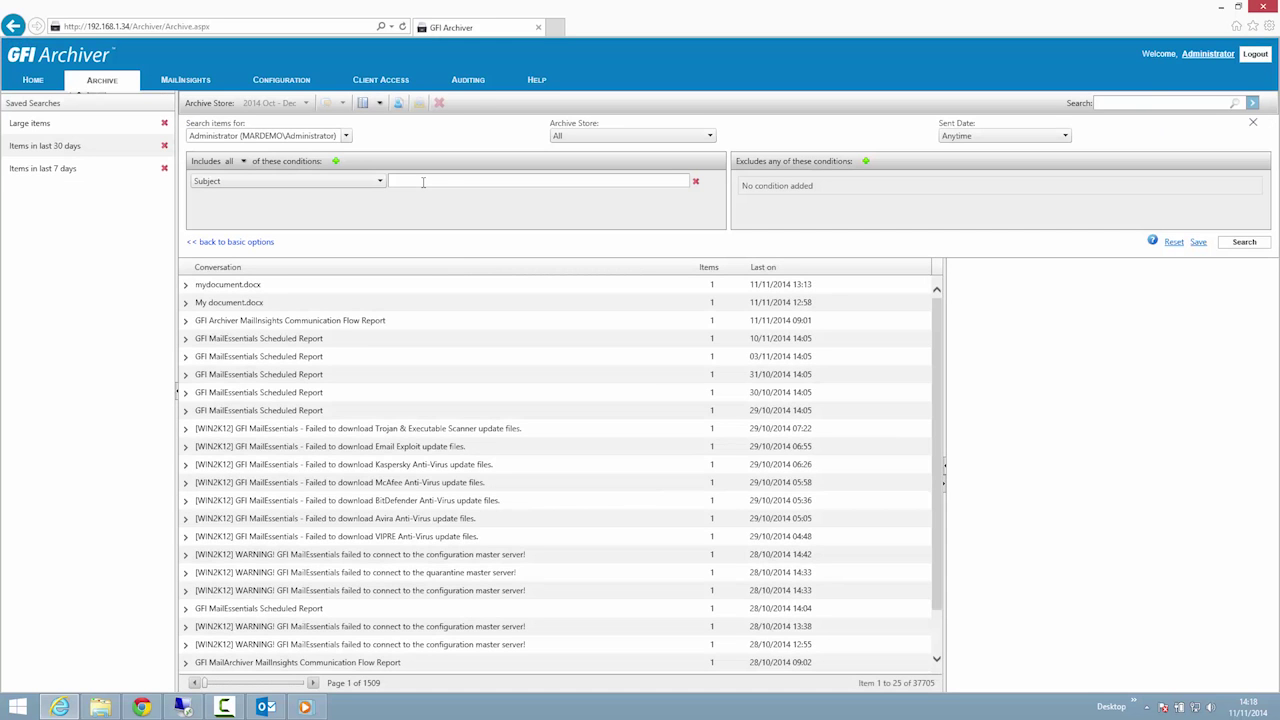
{"action": "type", "text": "Scheduled Report"}
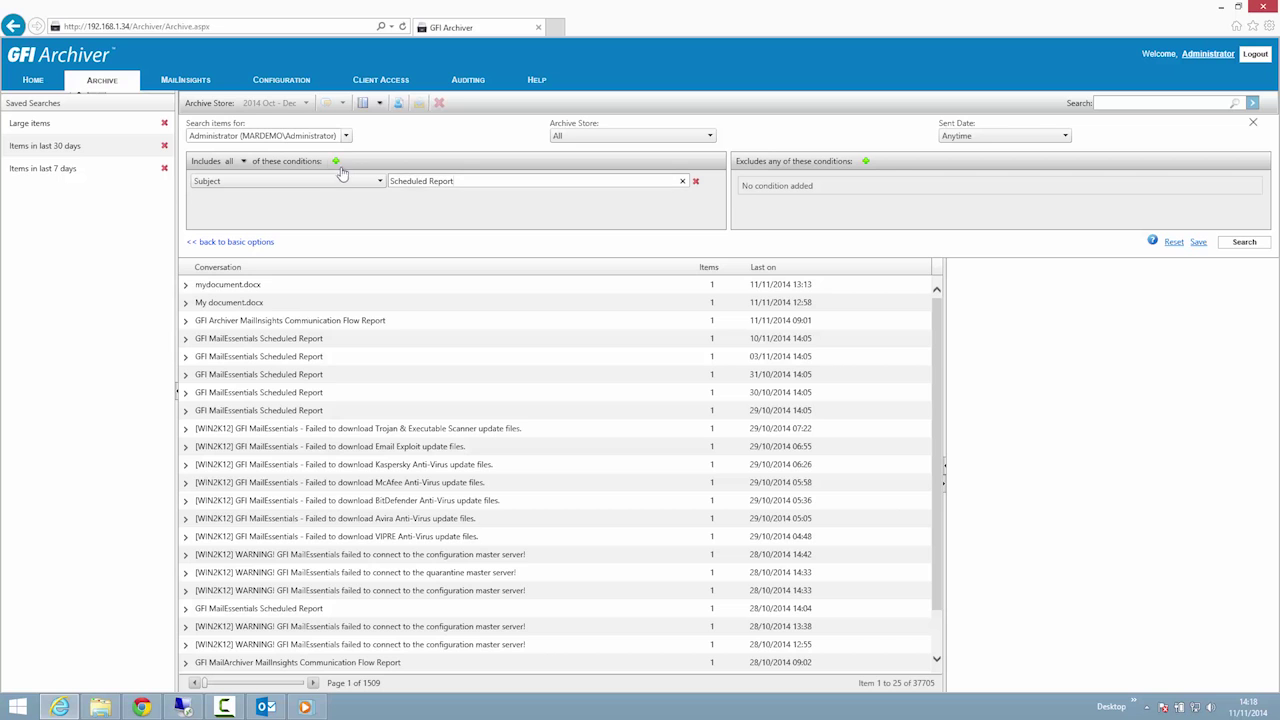
{"action": "left_click", "coordinate": [1244, 241]}
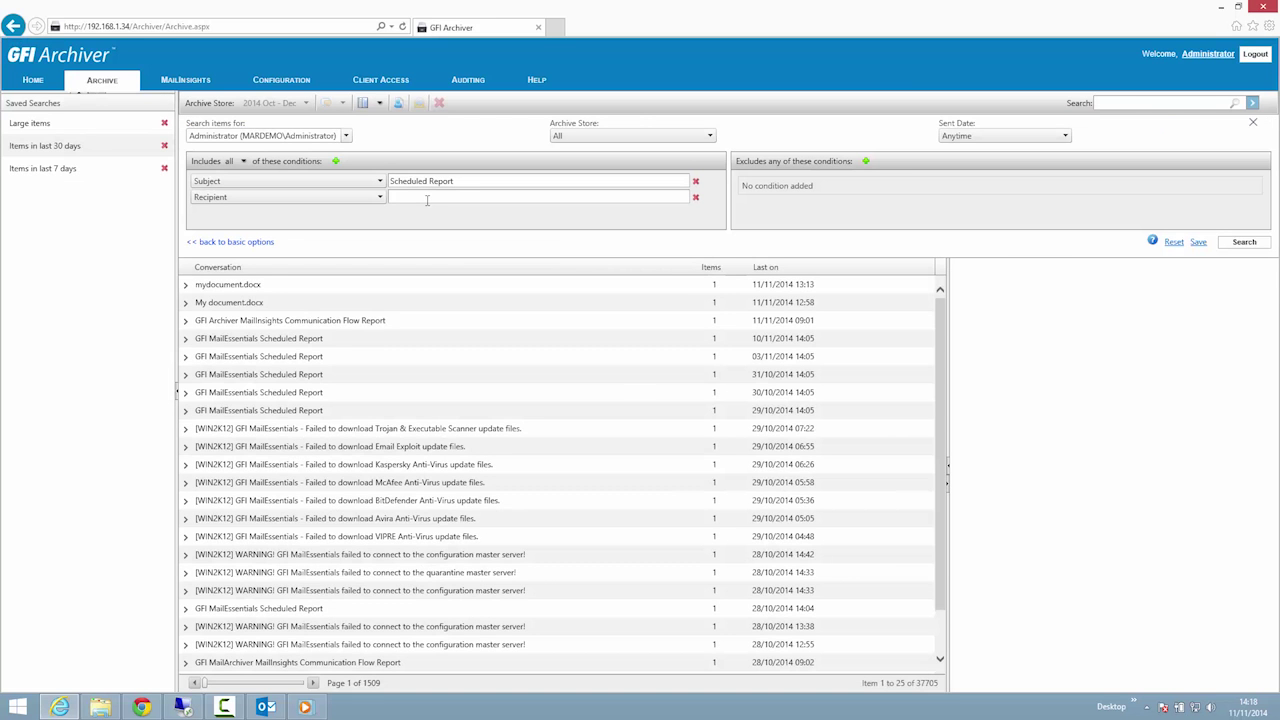
{"action": "type", "text": "adminis"}
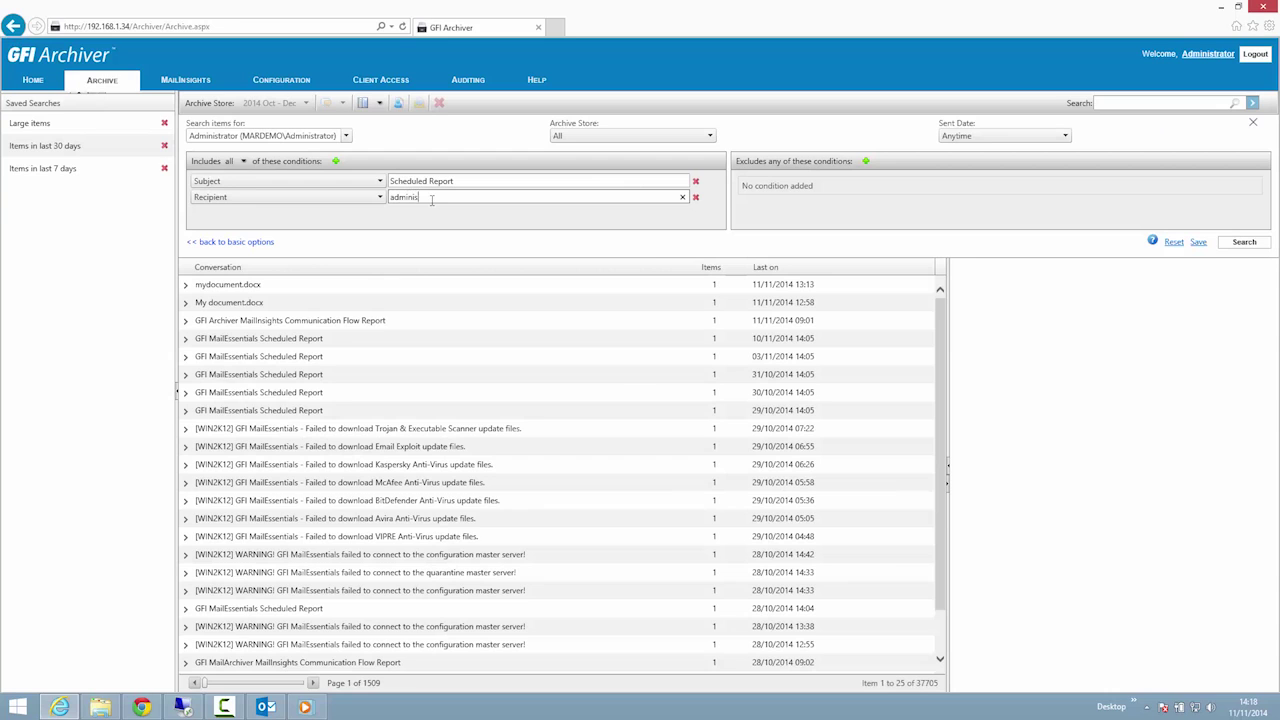
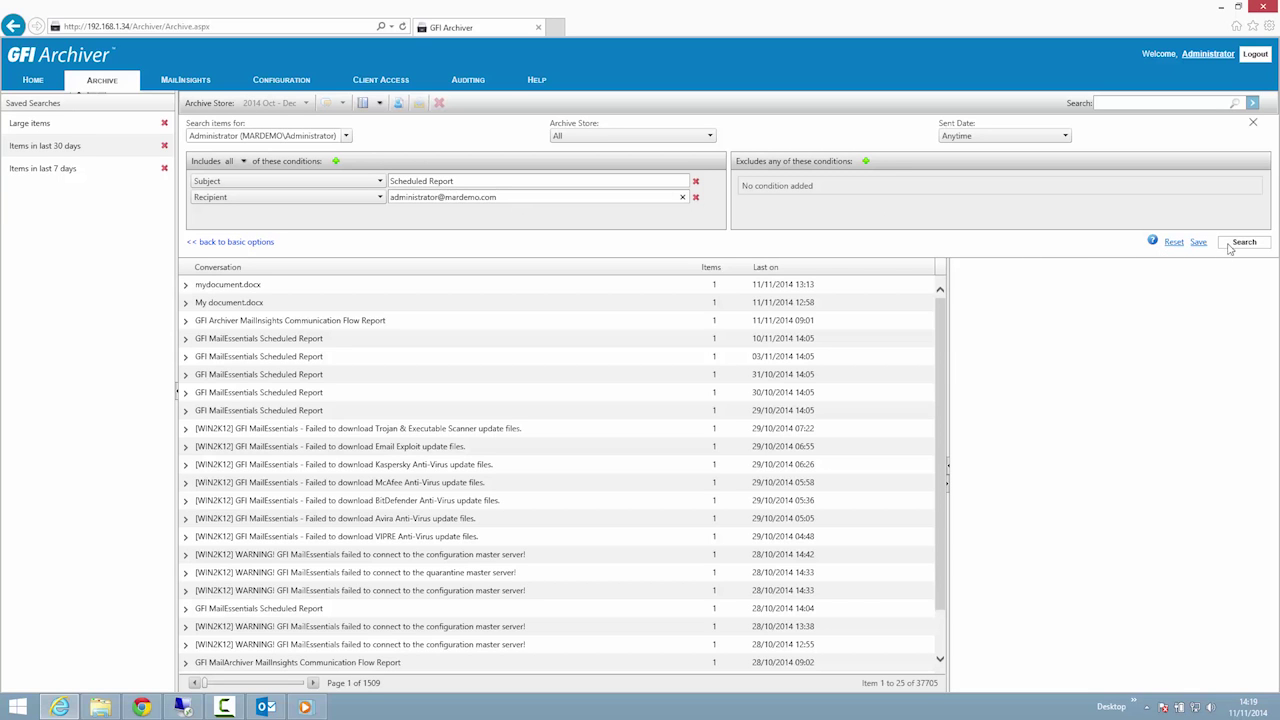
- Run the search and open the first GFI MailEssentials Scheduled Report result
{"action": "left_click", "coordinate": [1243, 242]}
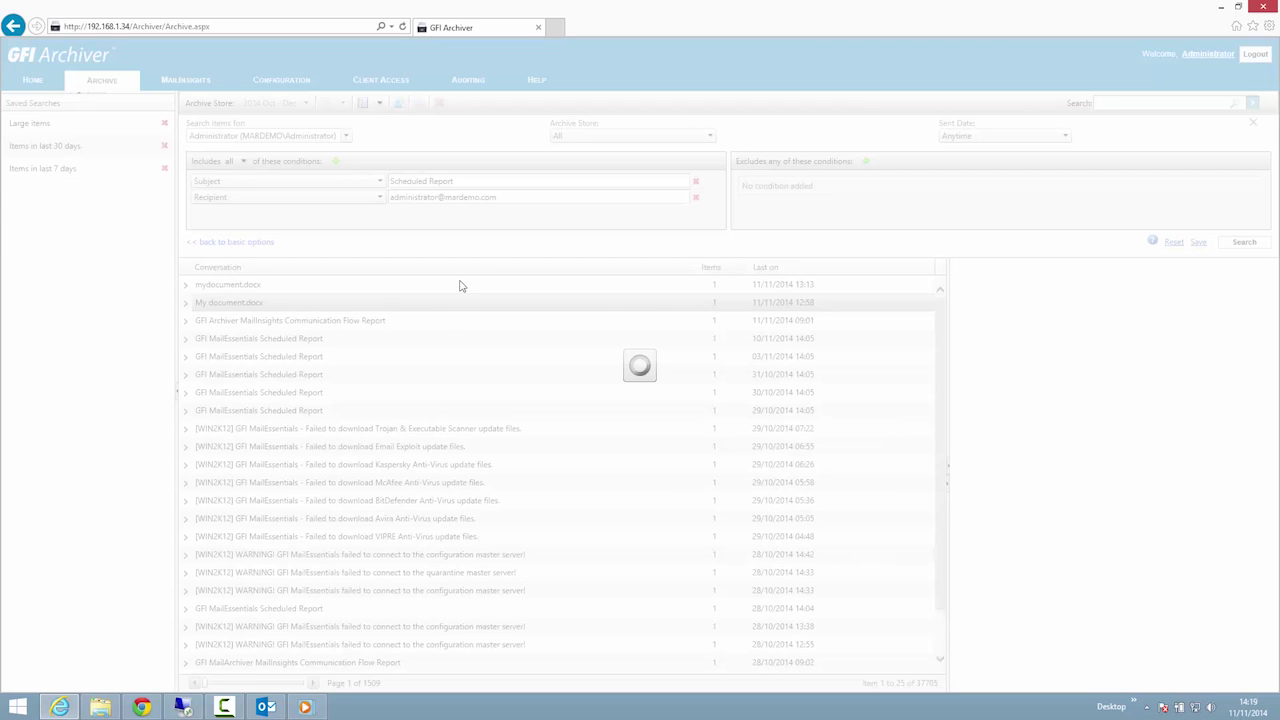
{"action": "left_click", "coordinate": [1243, 241]}
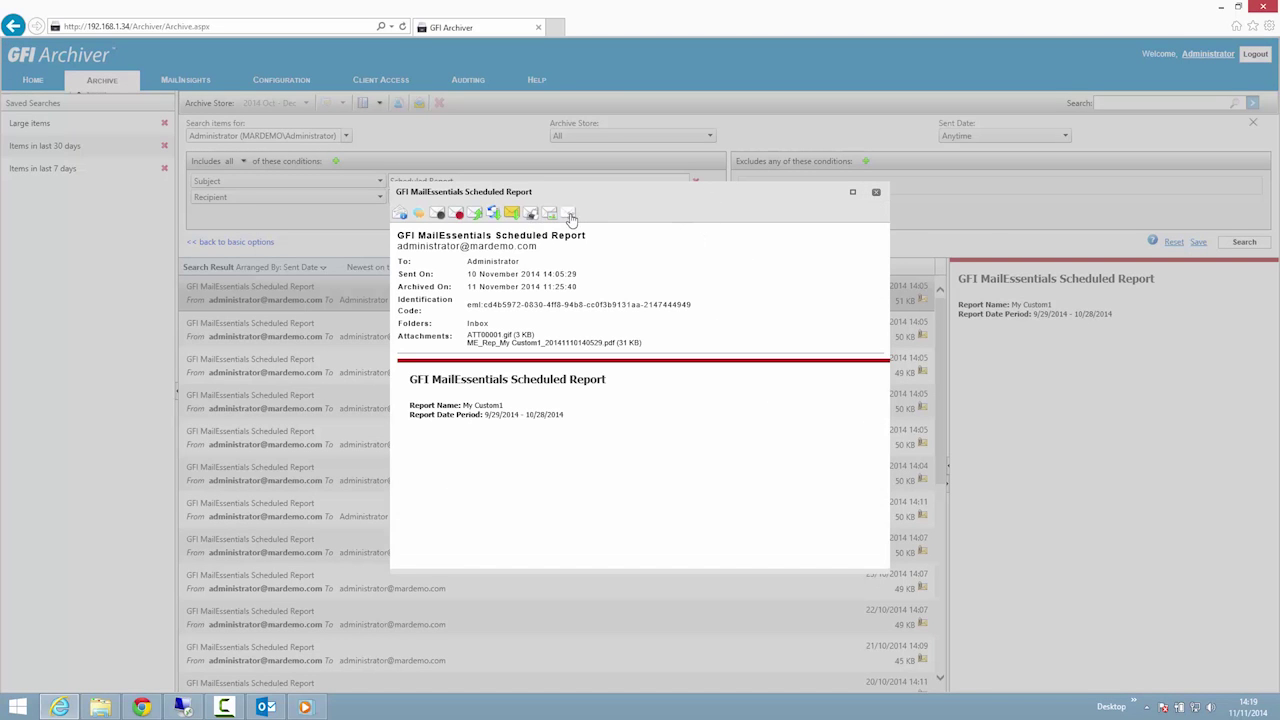
{"action": "mouse_move", "coordinate": [475, 212]}
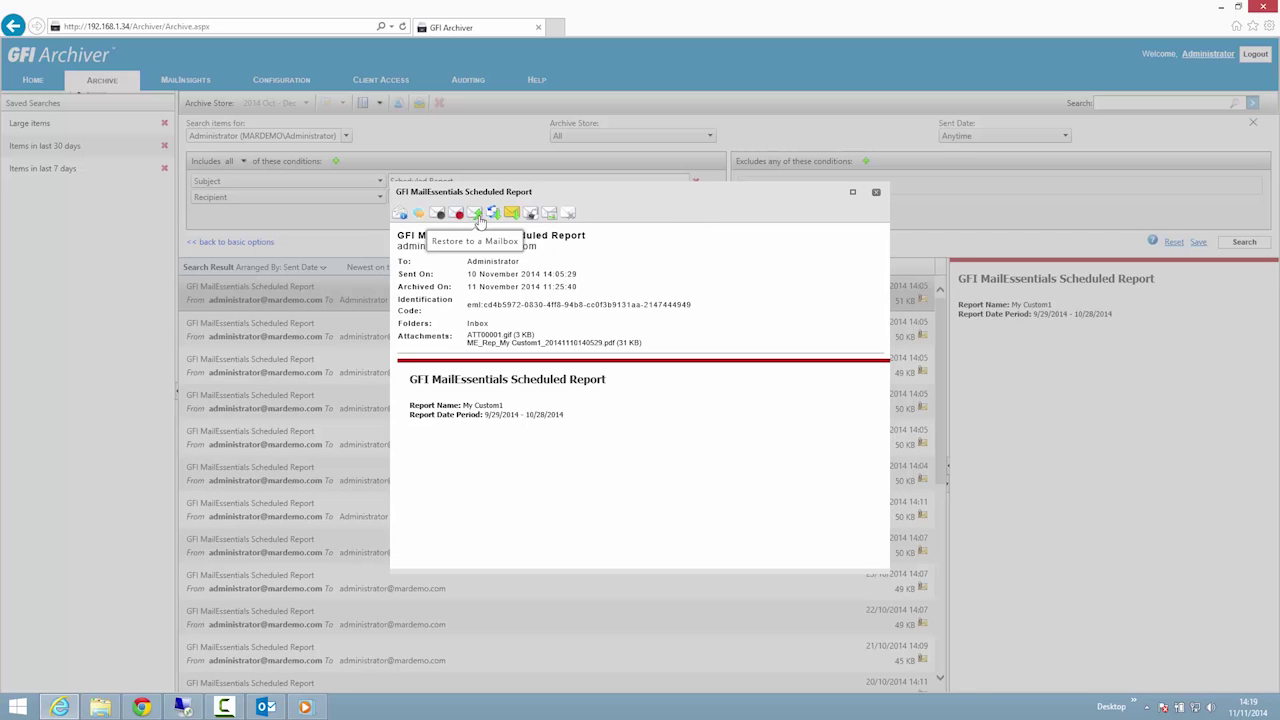
{"action": "left_click", "coordinate": [474, 212]}
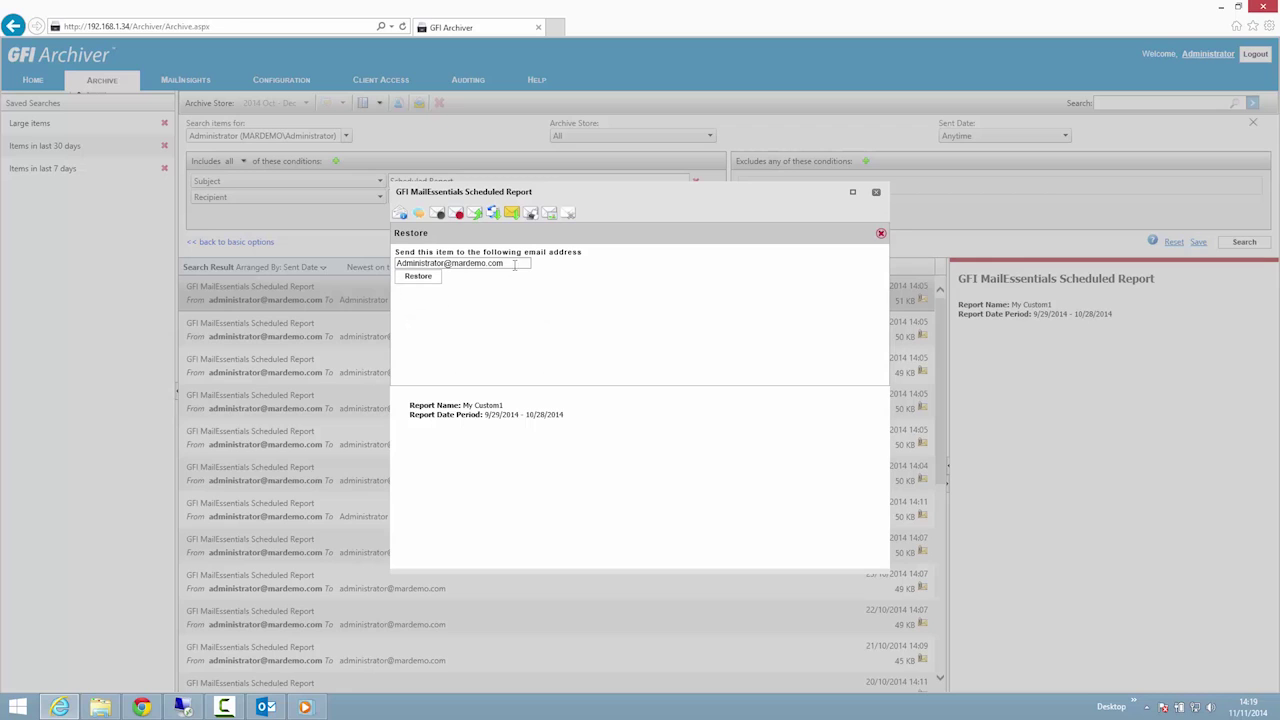
{"action": "left_click", "coordinate": [417, 276]}
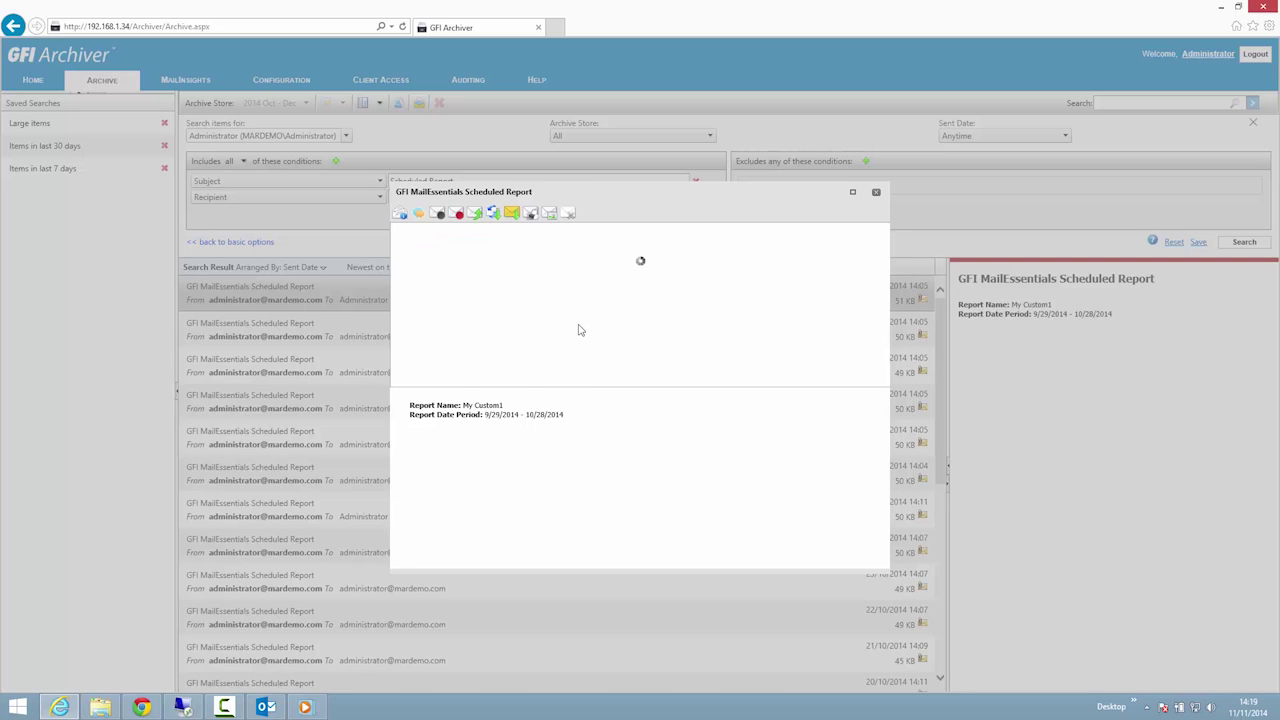